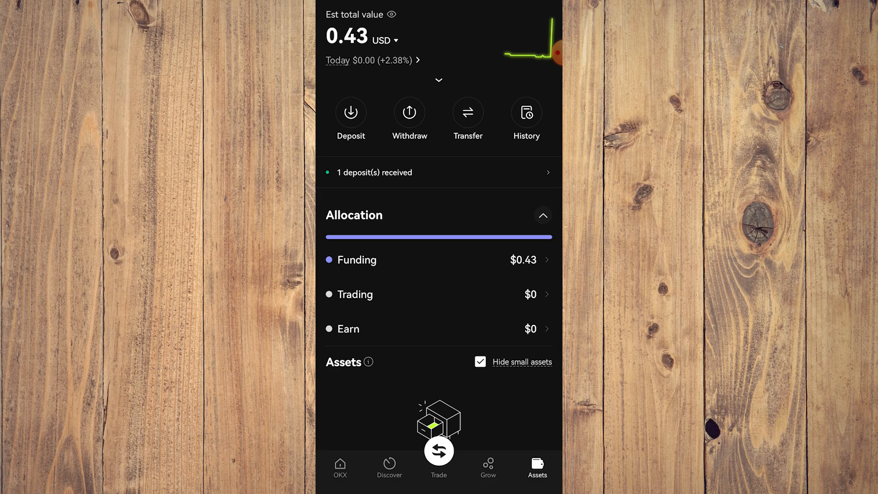
Start a withdrawal from the Assets page showing the $0.43 balance.
{"action": "left_click", "coordinate": [410, 114]}
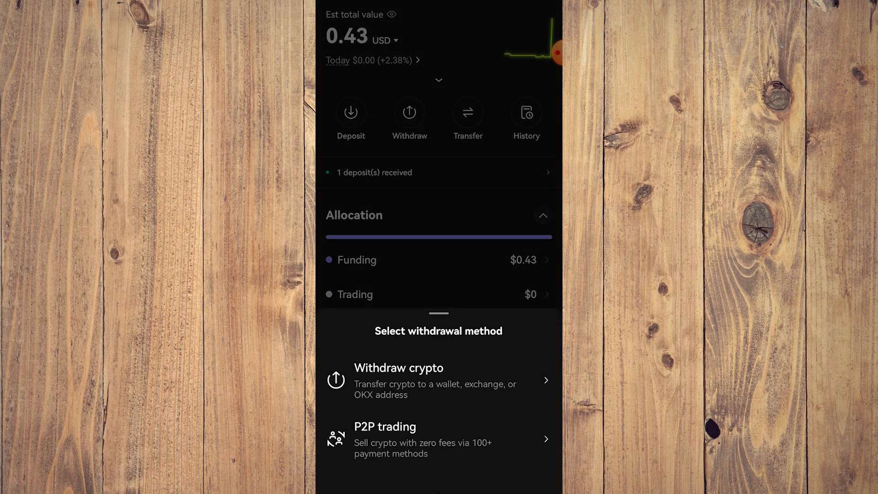
Choose crypto withdrawal for TON via the on-chain method.
{"action": "left_click", "coordinate": [399, 368]}
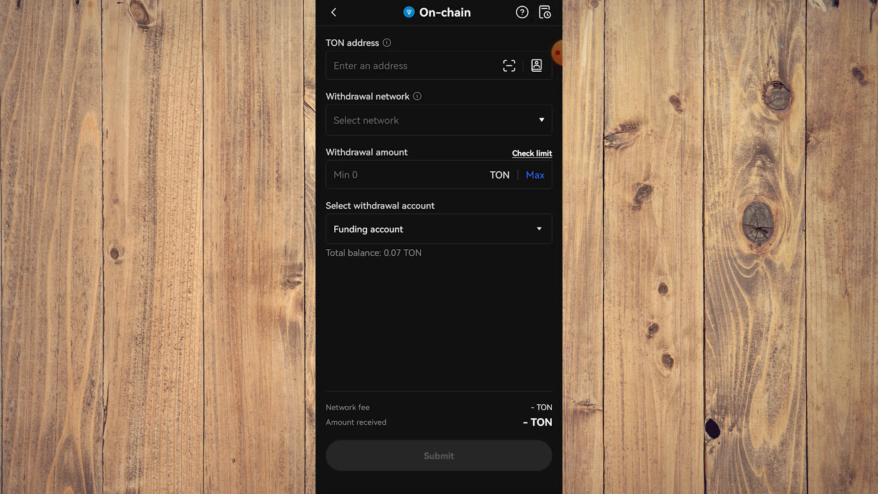
{"action": "left_click", "coordinate": [414, 65]}
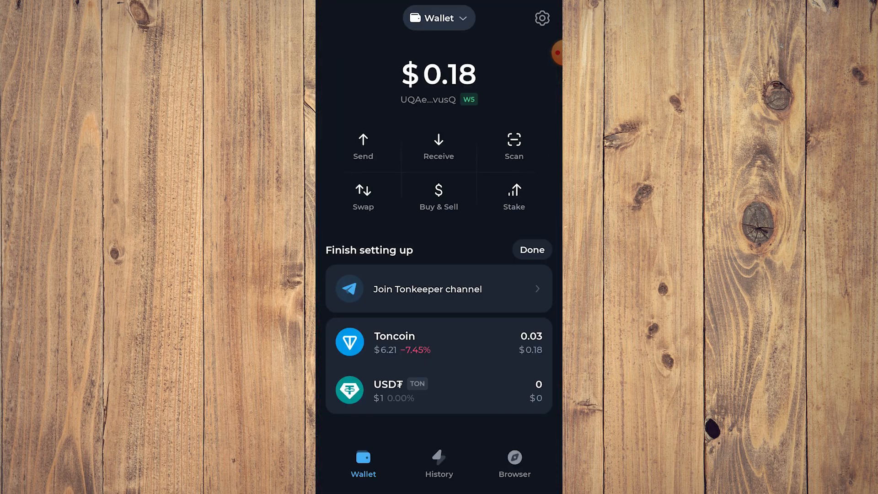
Copy the Tonkeeper wallet's TON address shown under its balance.
{"action": "left_click", "coordinate": [429, 99]}
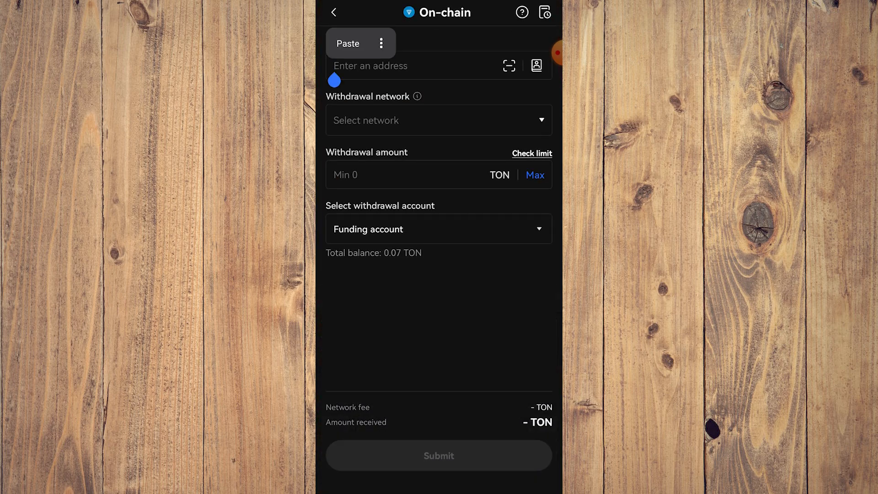
Paste the Tonkeeper address, pick TON-TON network, withdraw max 0.07 TON, and submit.
{"action": "left_click", "coordinate": [347, 43]}
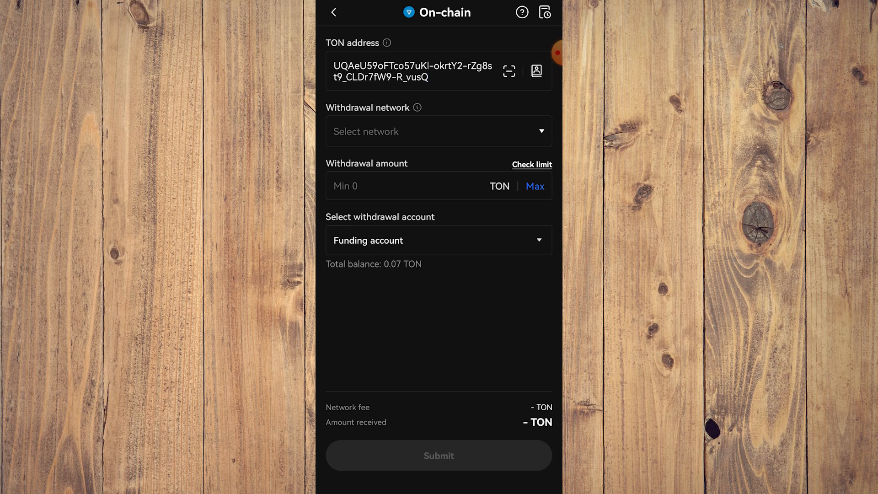
{"action": "left_click", "coordinate": [439, 131]}
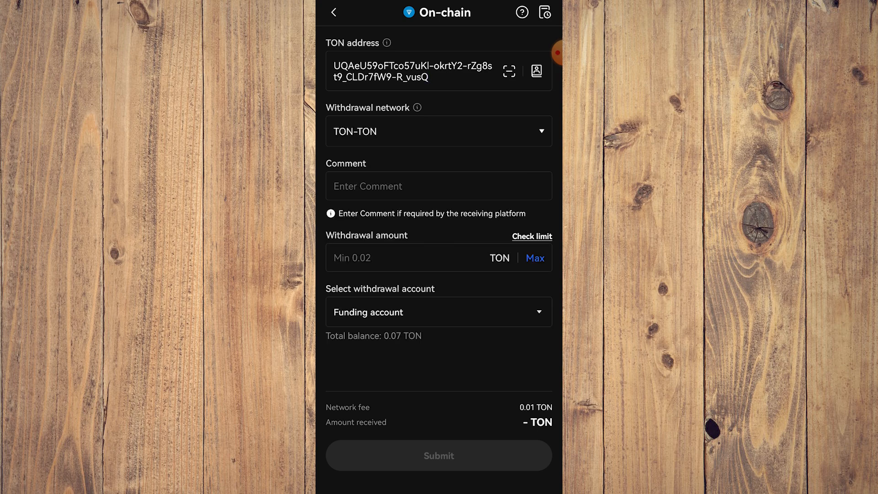
{"action": "left_click", "coordinate": [534, 258]}
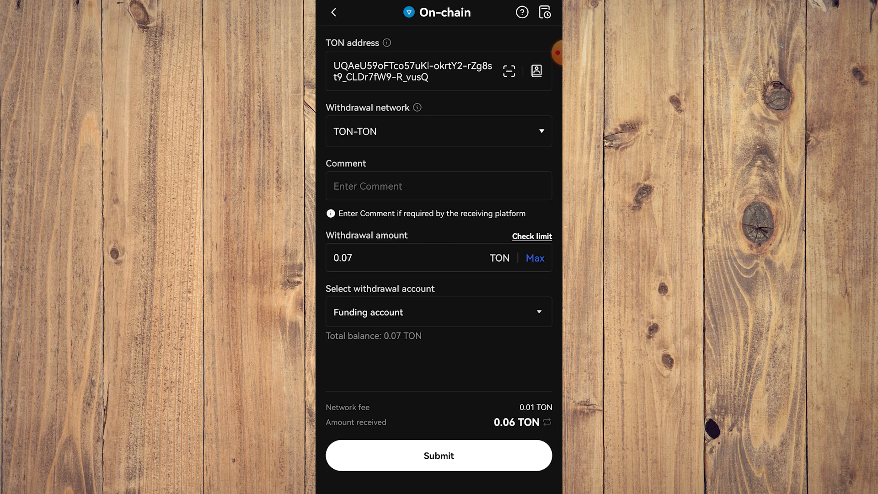
{"action": "left_click", "coordinate": [440, 456]}
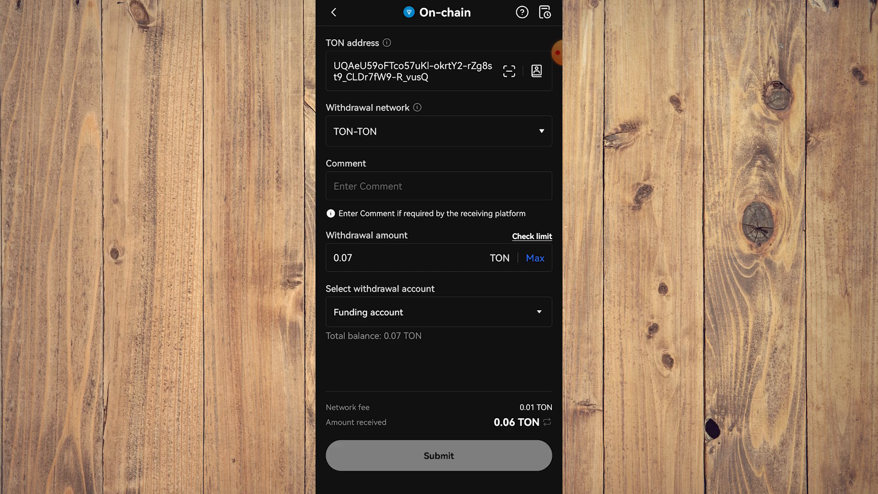
Confirm the 0.07 TON withdrawal summary to reach email and phone code verification.
{"action": "left_click", "coordinate": [439, 455]}
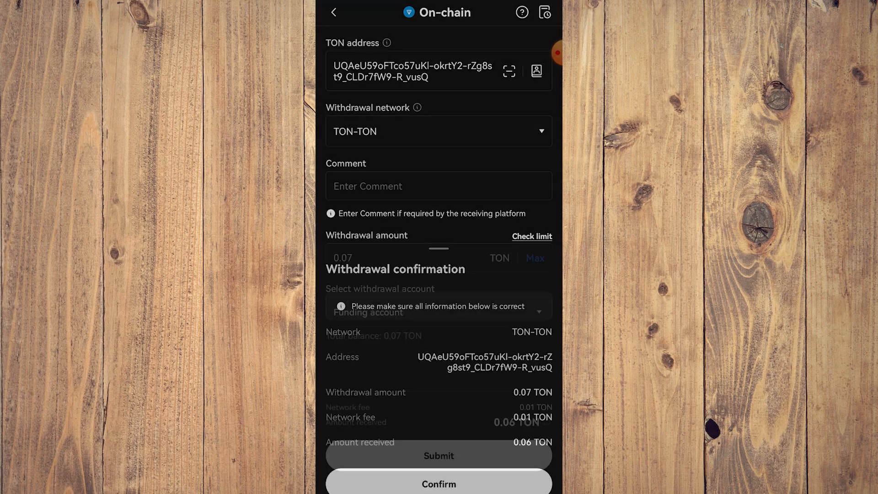
{"action": "left_click", "coordinate": [439, 483]}
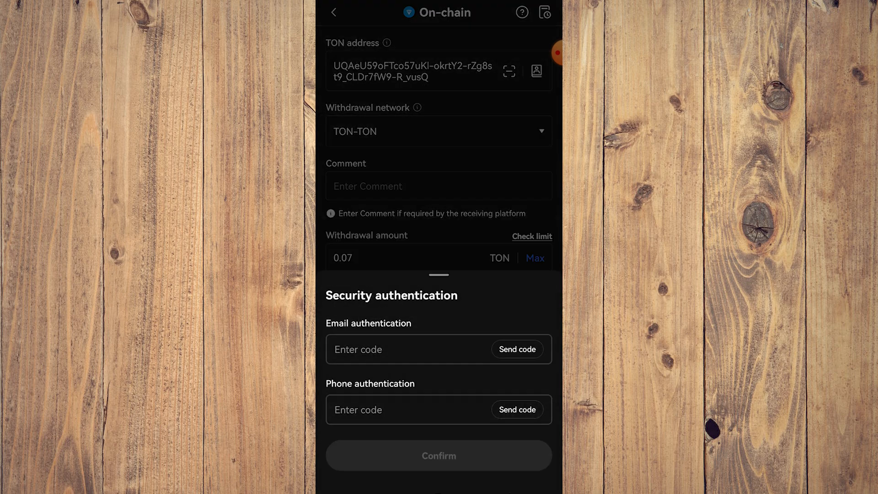